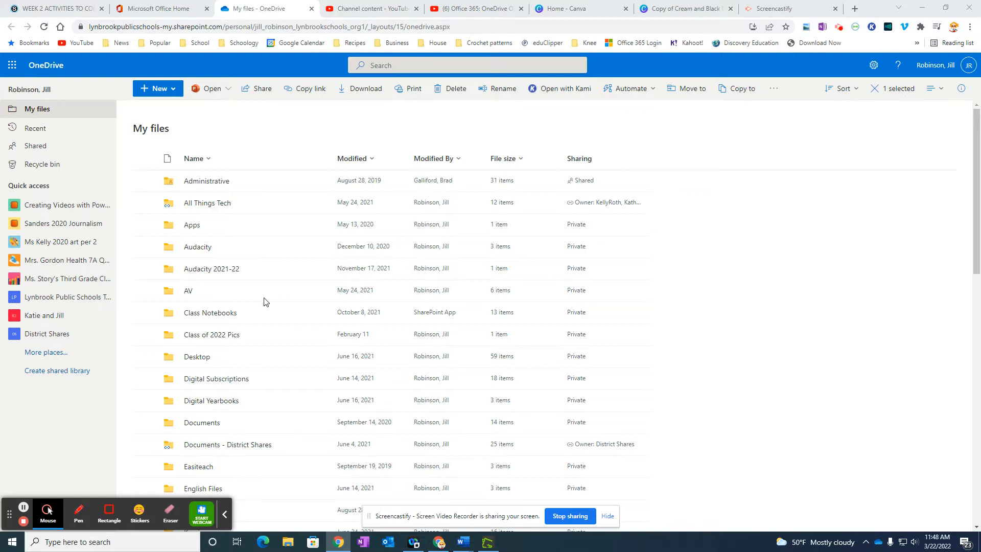
# - Scroll My files down past the folders to show lynbrook-email-how-to.pptx
pyautogui.scroll(-3)
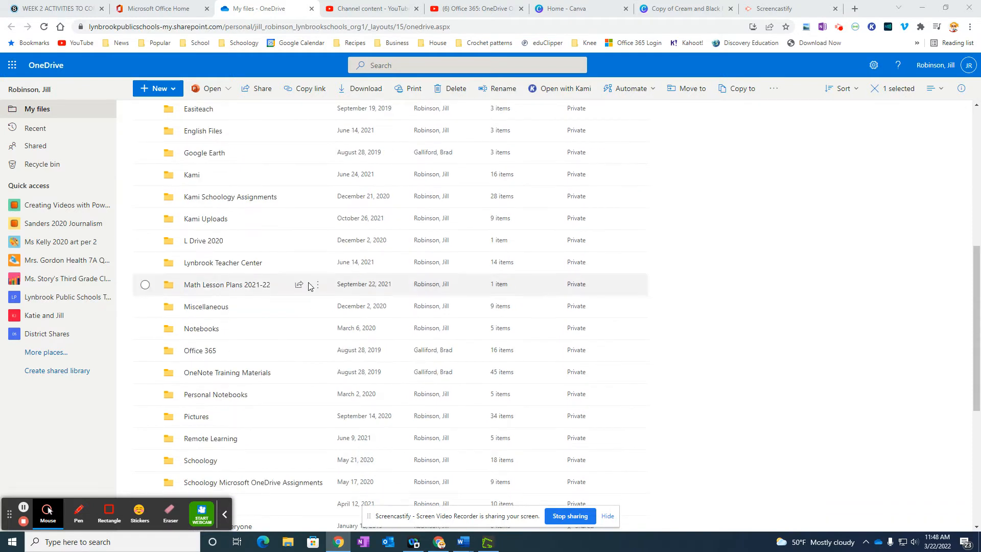
pyautogui.scroll(-3)
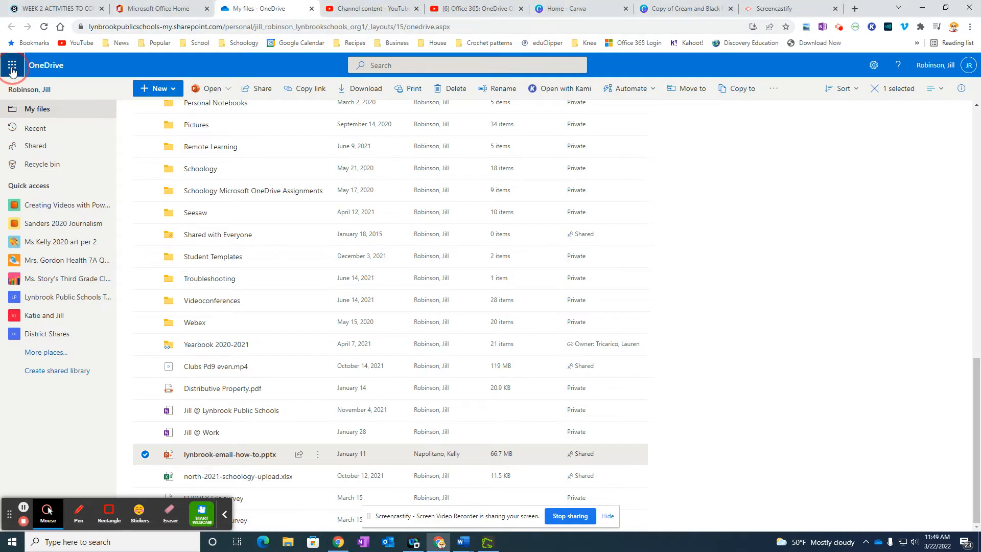
pyautogui.click(11, 65)
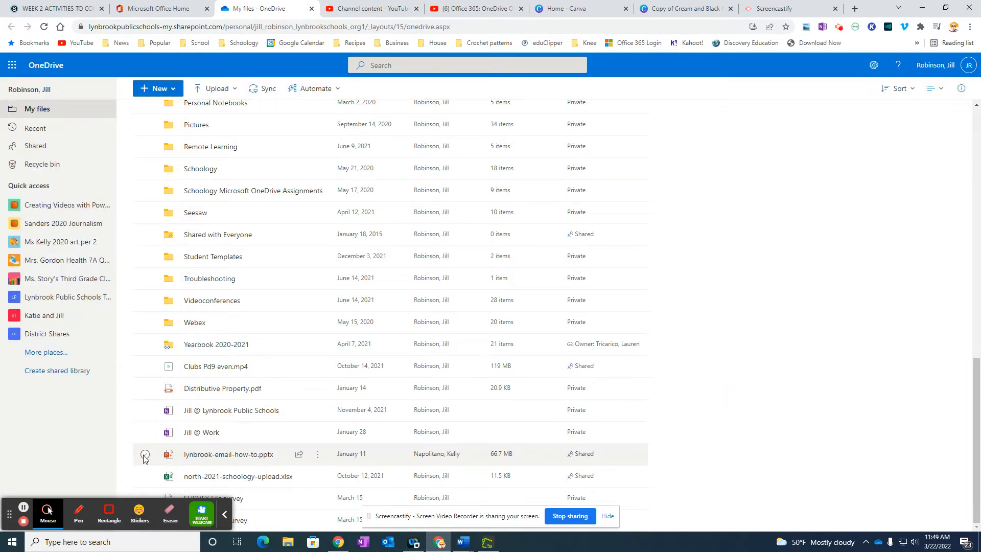
pyautogui.moveTo(228, 454)
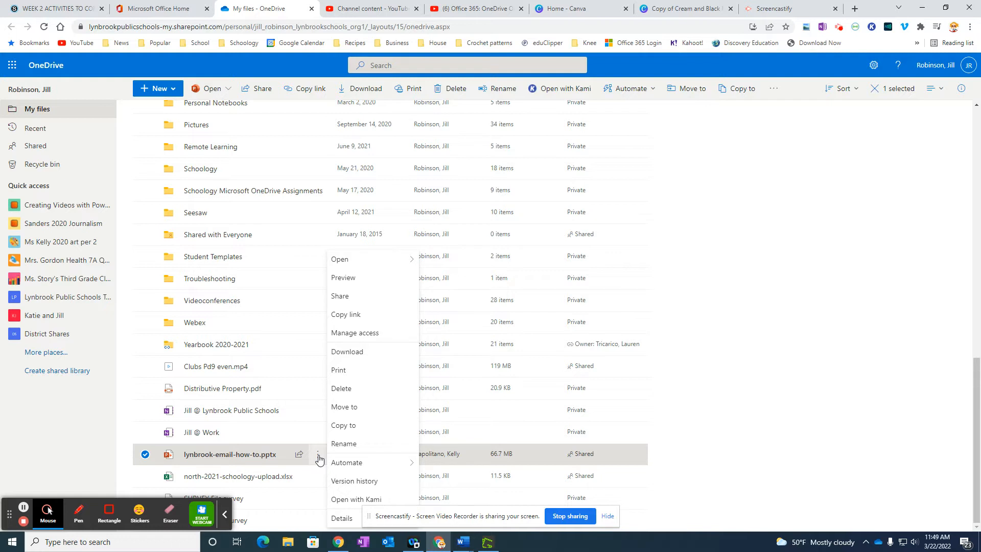
pyautogui.moveTo(338, 425)
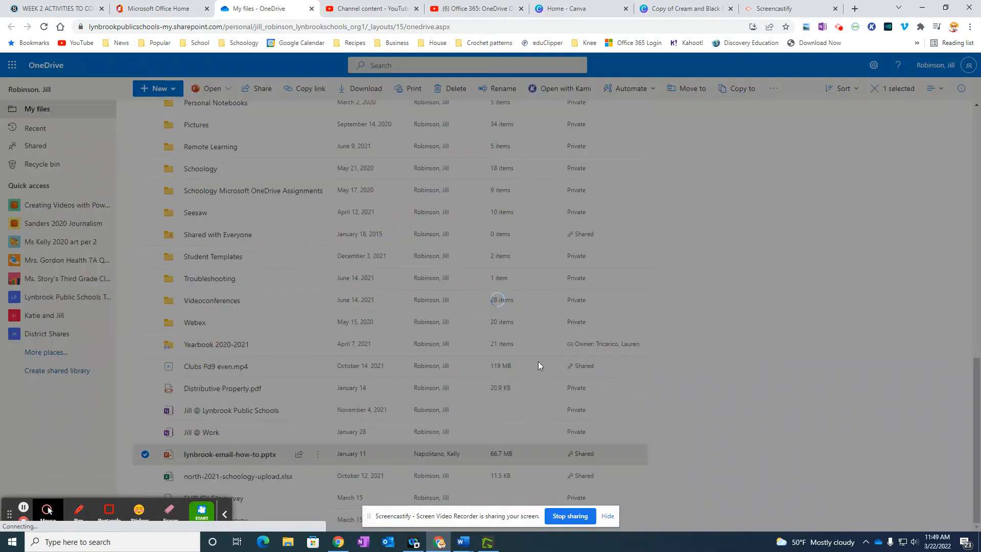
# - Open the Share dialog from lynbrook-email-how-to.pptx's More actions menu
pyautogui.click(262, 88)
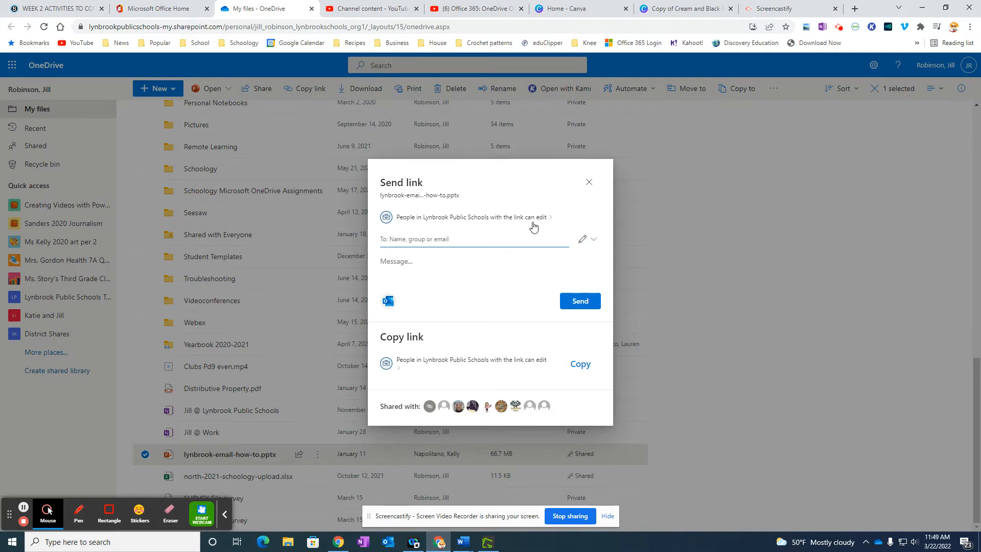
# - Set the link to Anyone with the link and turn off Allow editing
pyautogui.click(438, 239)
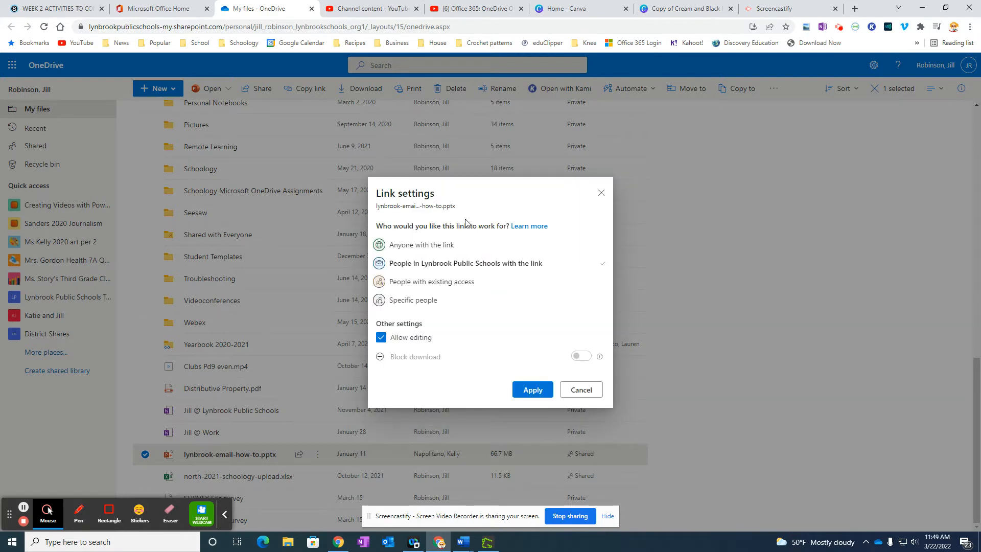
pyautogui.moveTo(504, 361)
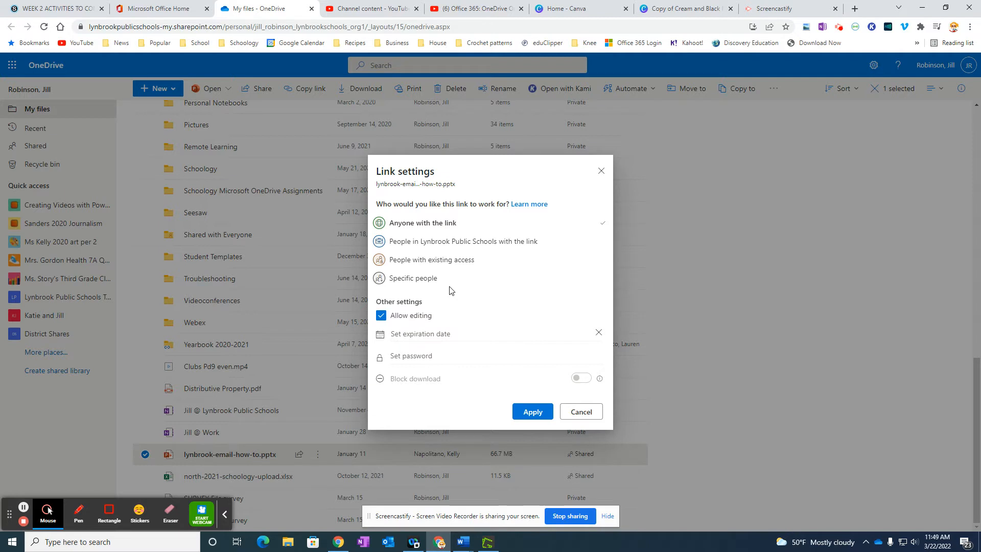
pyautogui.moveTo(434, 229)
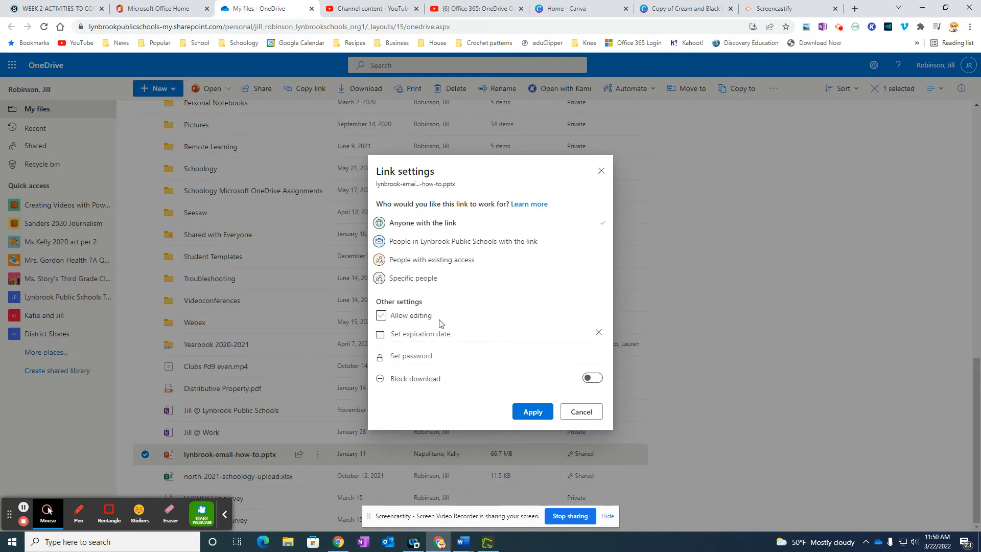
pyautogui.click(381, 315)
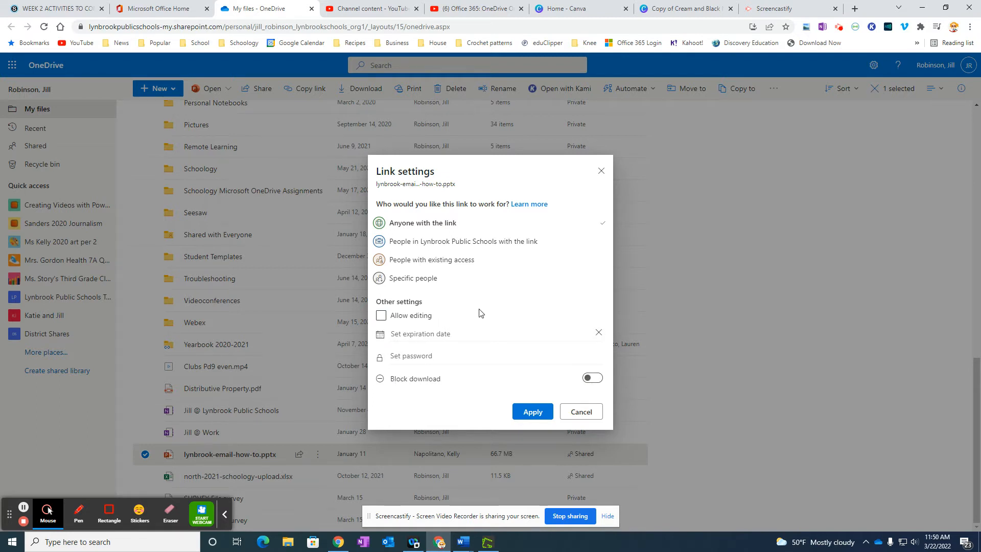
pyautogui.moveTo(451, 263)
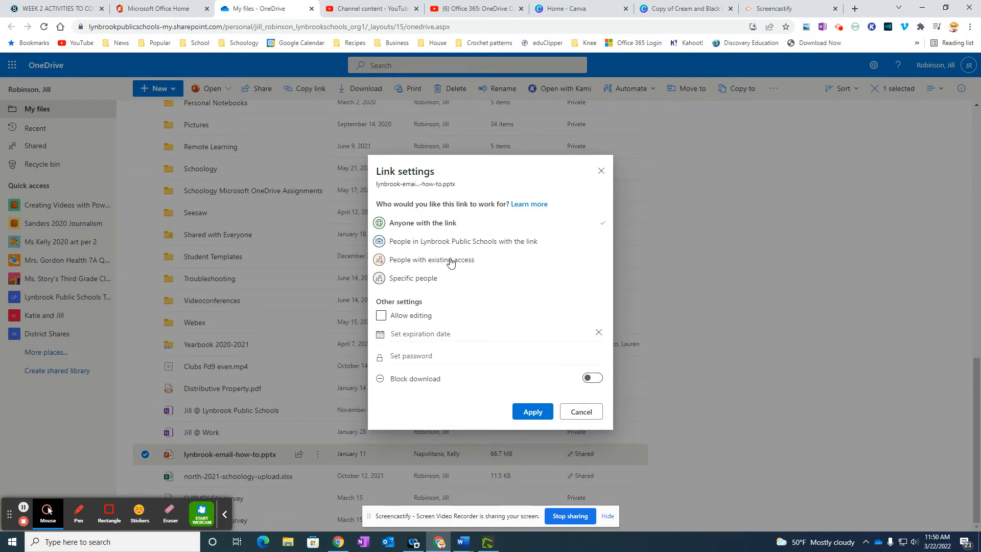
pyautogui.moveTo(367, 294)
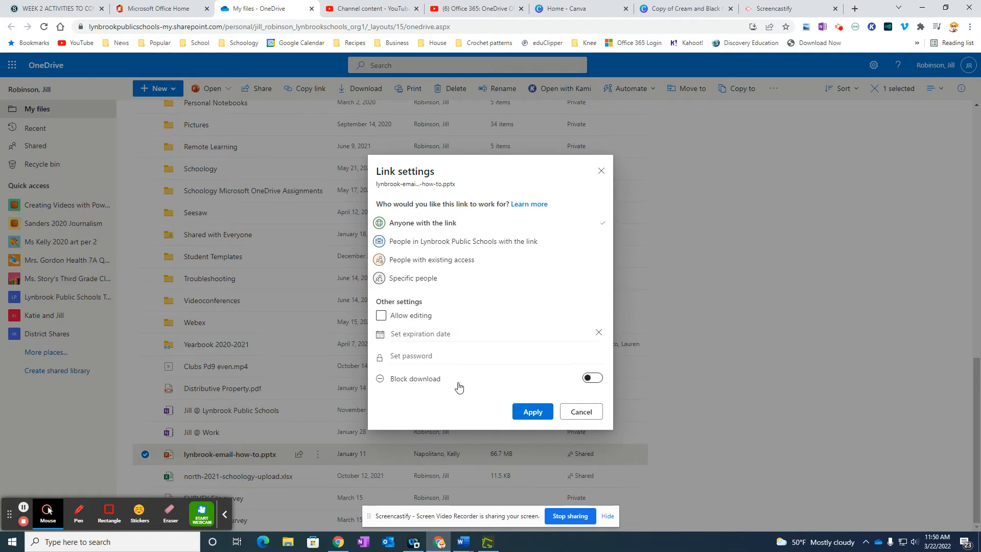
pyautogui.moveTo(443, 410)
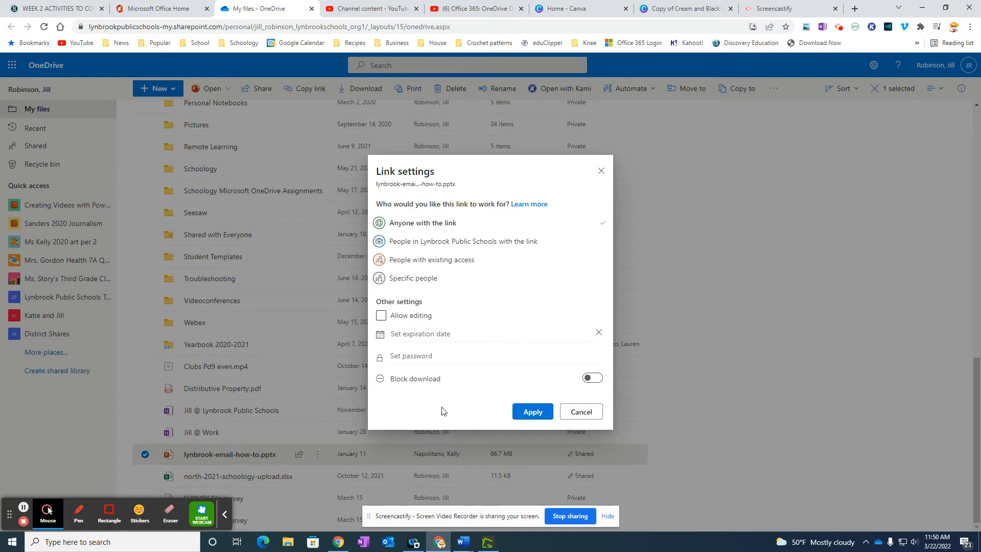
pyautogui.moveTo(393, 282)
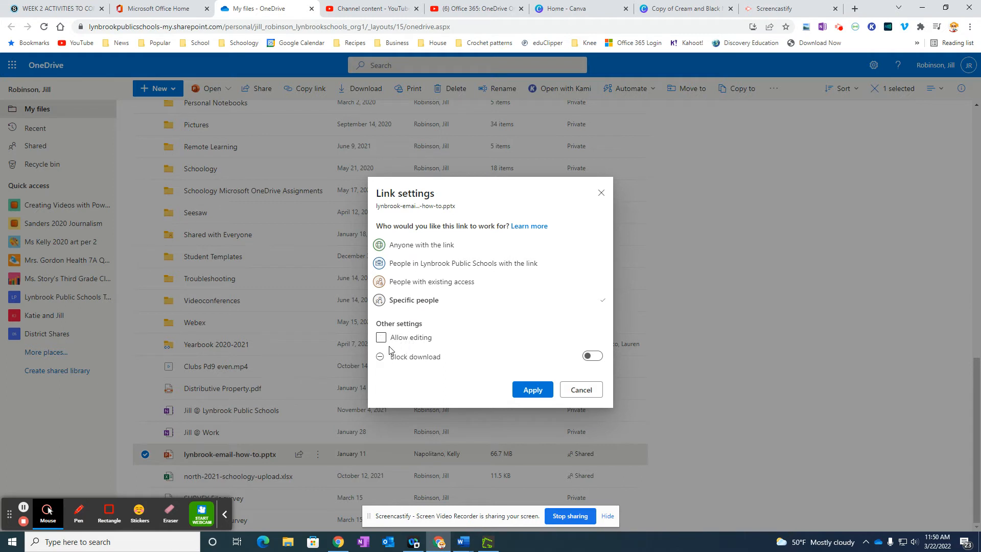
pyautogui.moveTo(416, 344)
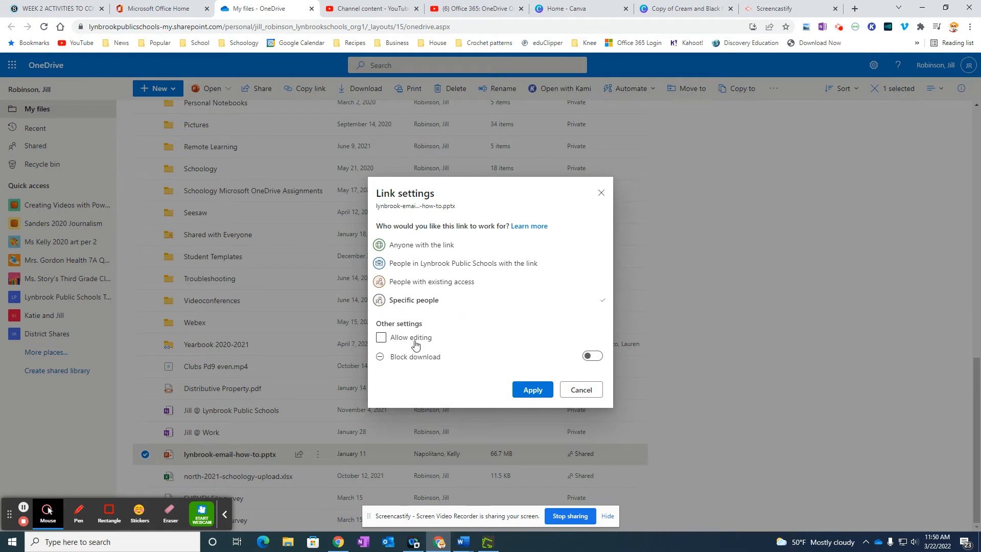
# - Switch the link to Specific people with Allow editing checked, and apply
pyautogui.click(381, 337)
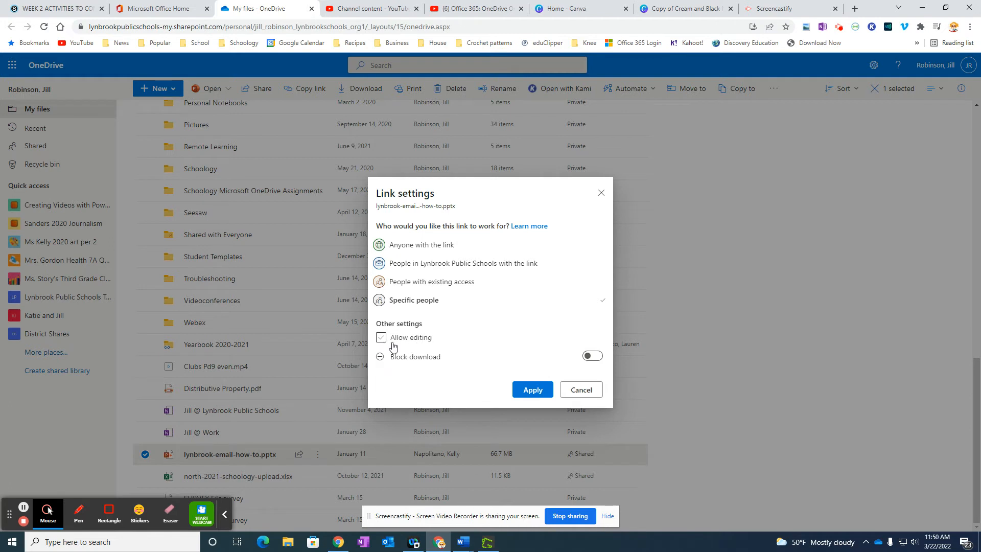
pyautogui.click(381, 337)
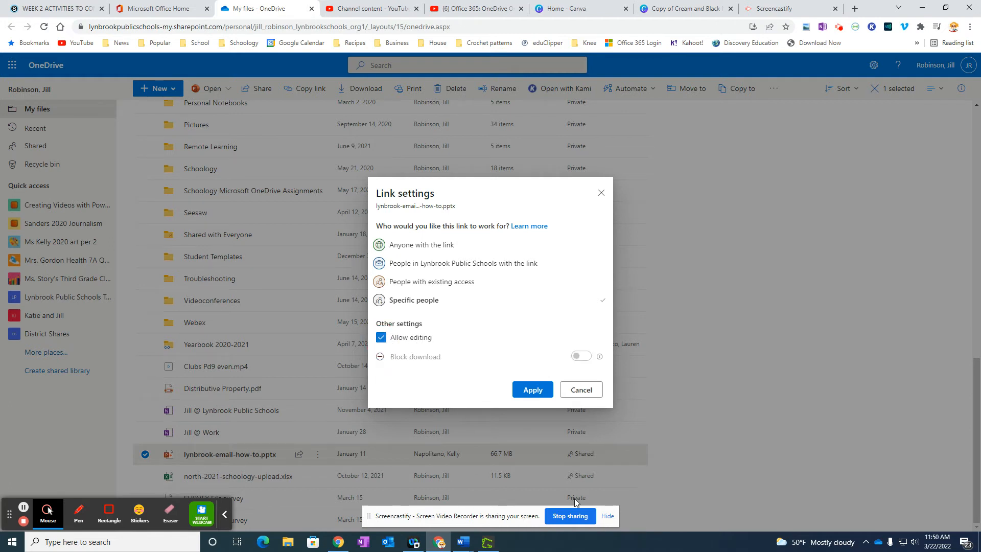
pyautogui.click(532, 389)
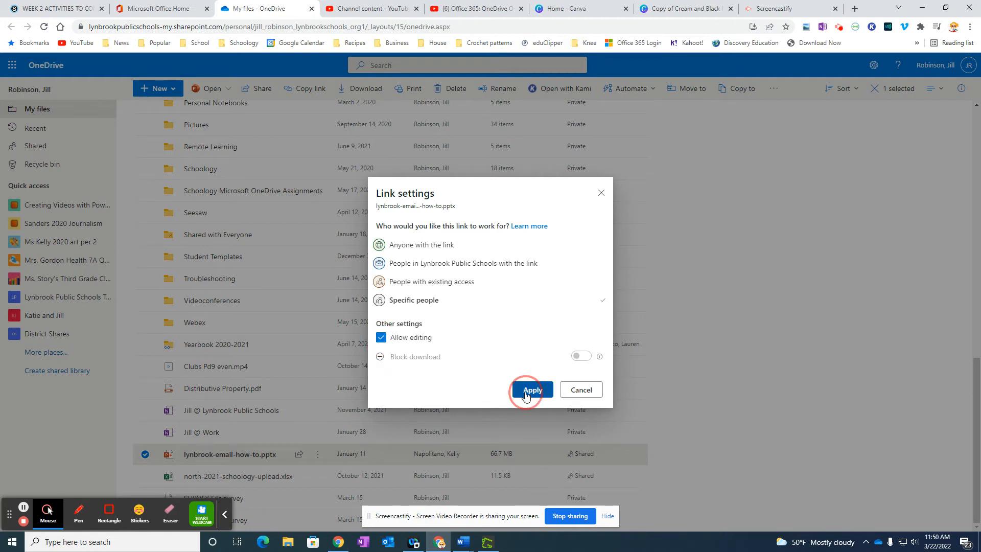
pyautogui.click(531, 389)
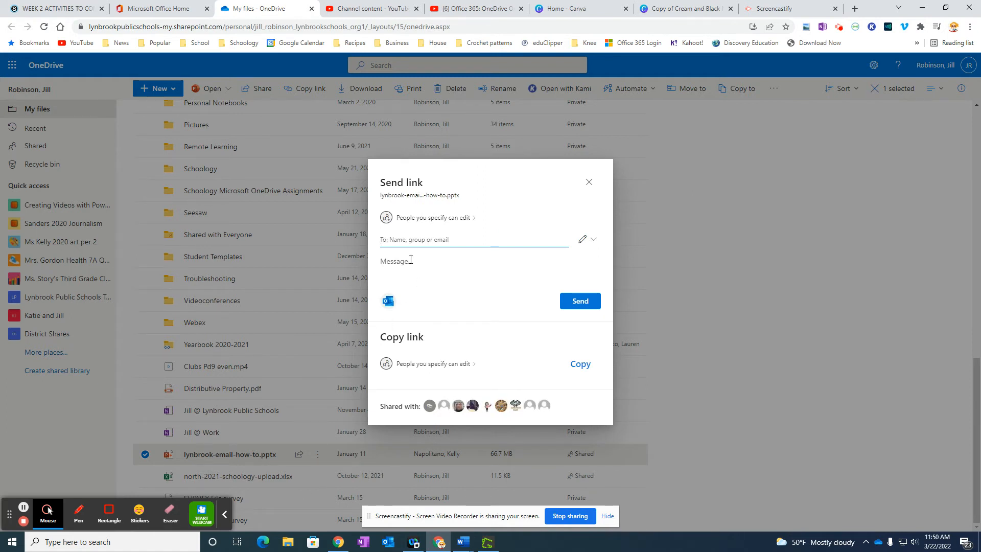
pyautogui.write('neil')
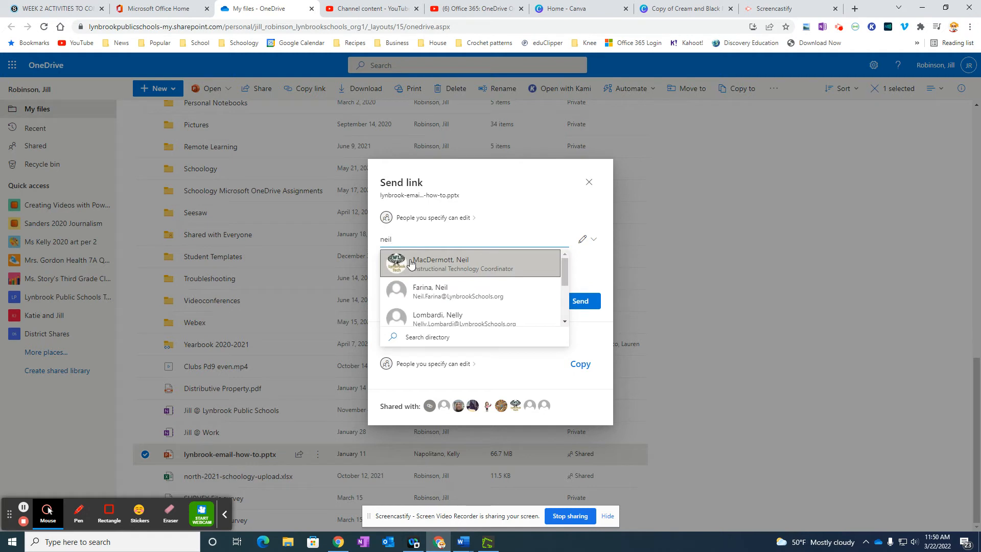
pyautogui.moveTo(487, 259)
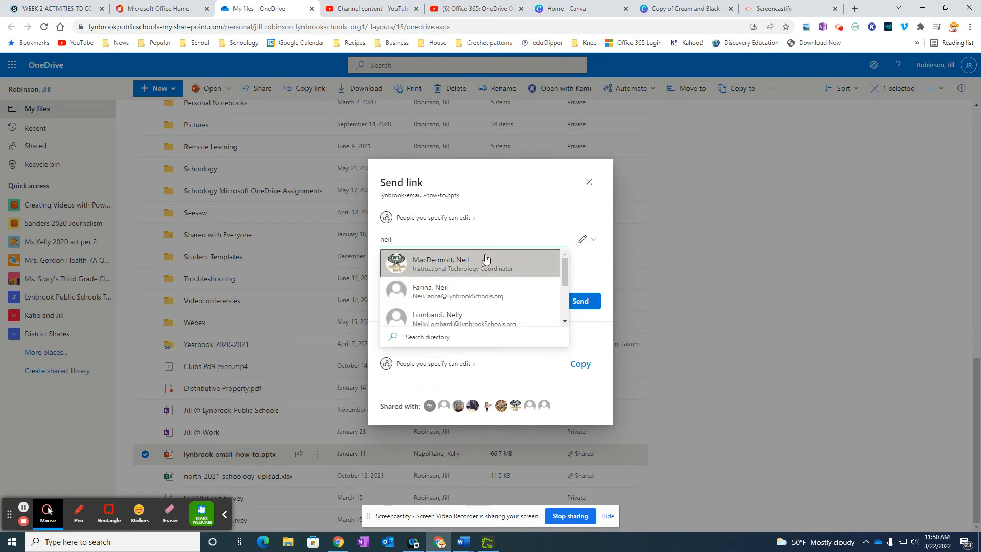
pyautogui.click(440, 263)
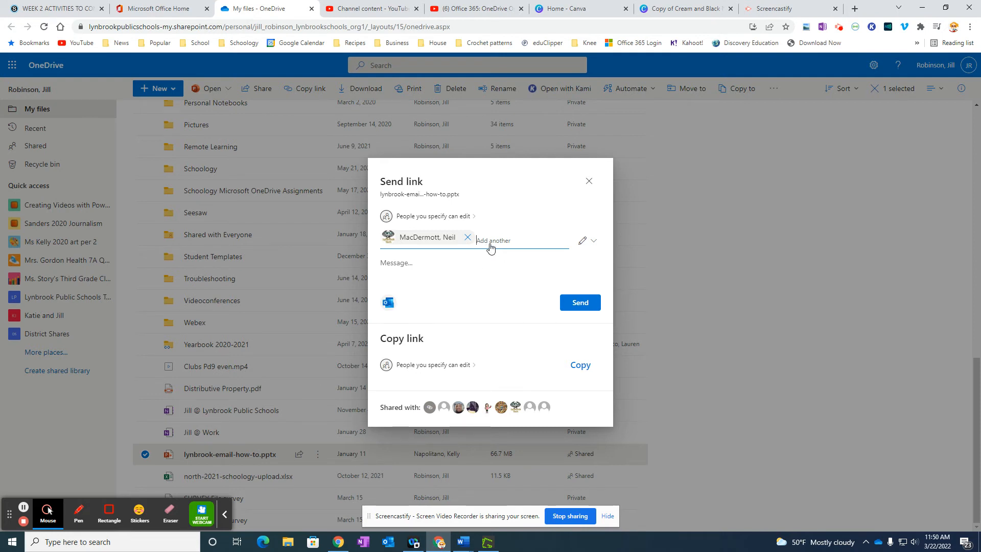
pyautogui.moveTo(140, 428)
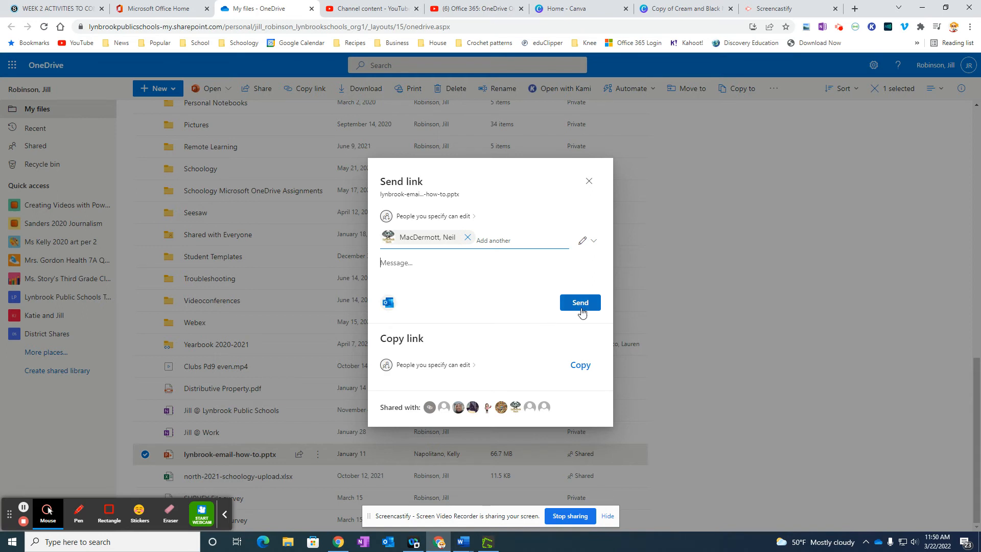
pyautogui.moveTo(398, 328)
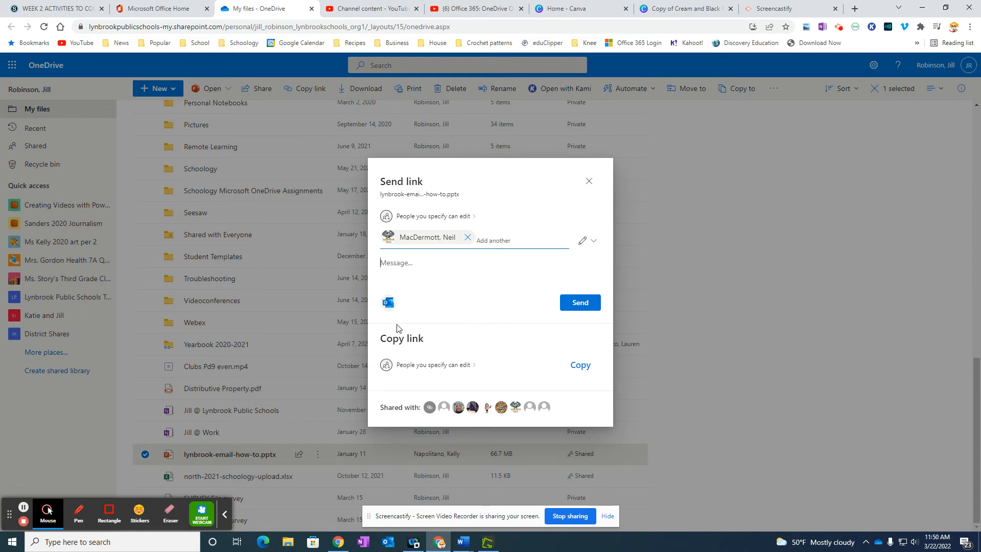
pyautogui.moveTo(400, 312)
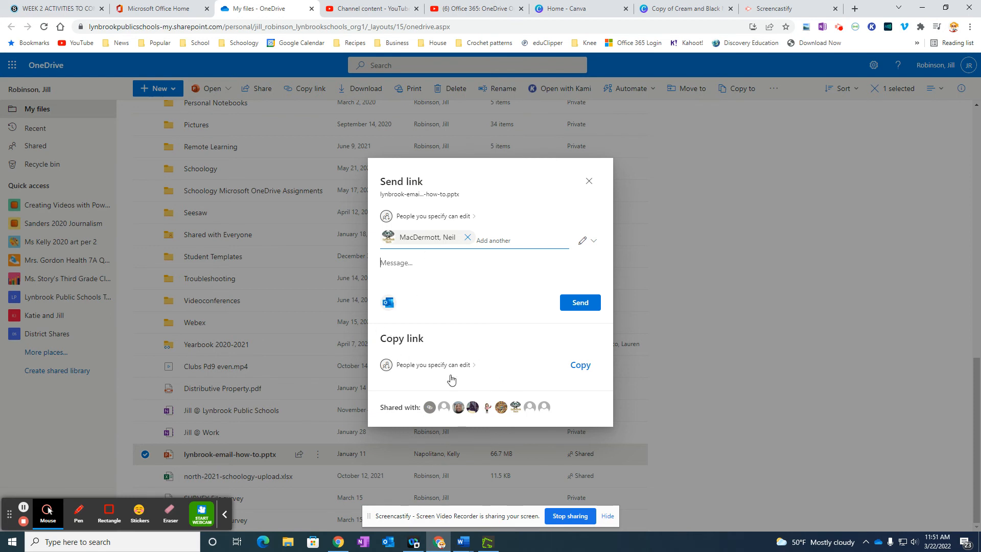
# - Copy the specific-people edit link to lynbrook-email-how-to.pptx
pyautogui.click(578, 364)
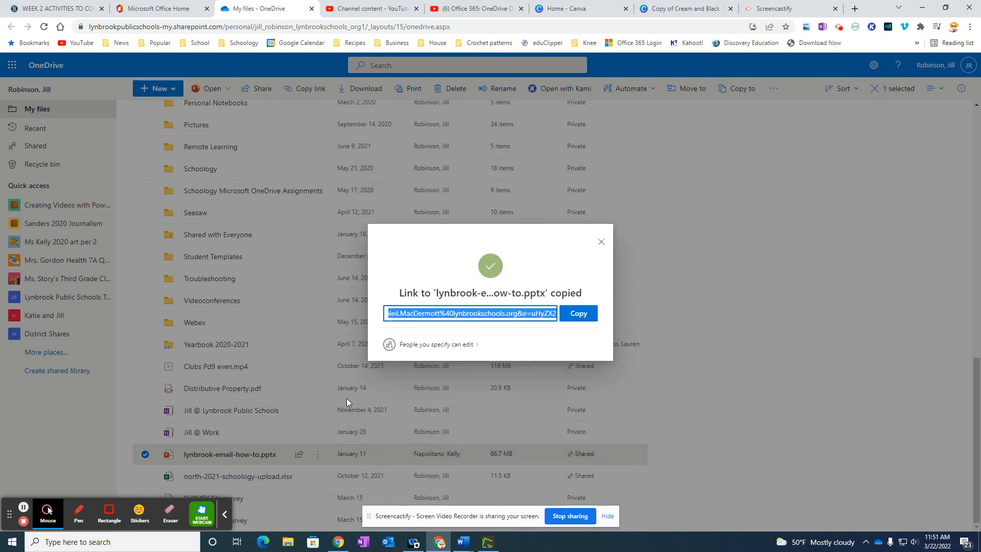
pyautogui.moveTo(281, 531)
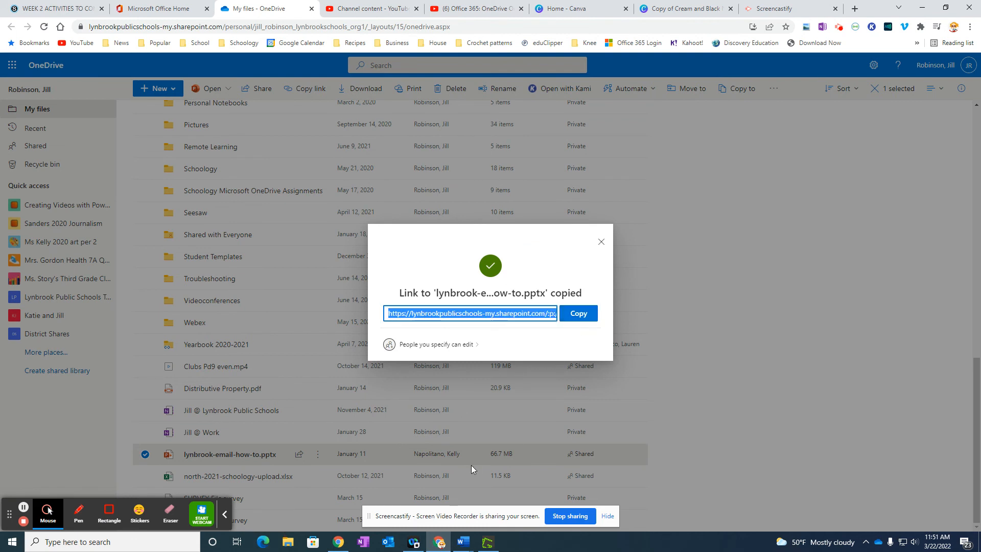
pyautogui.moveTo(139, 512)
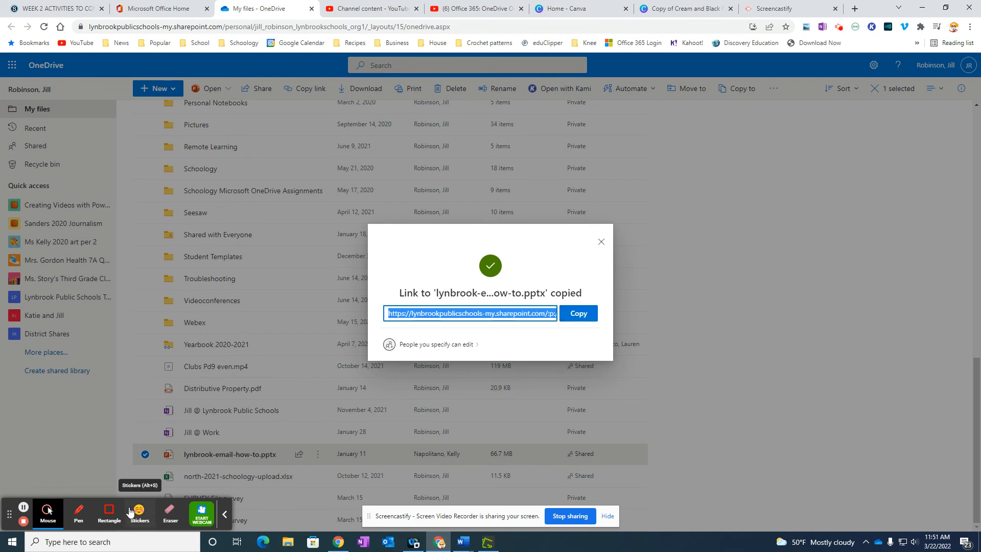